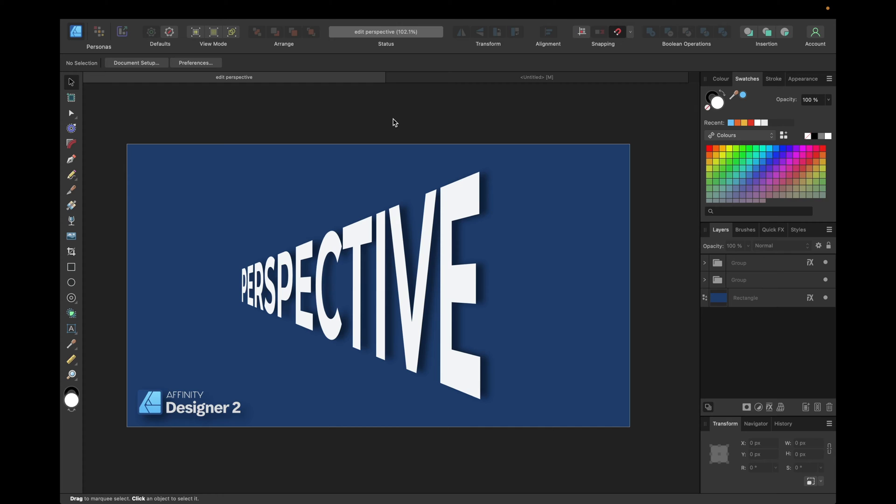
pyautogui.moveTo(408, 170)
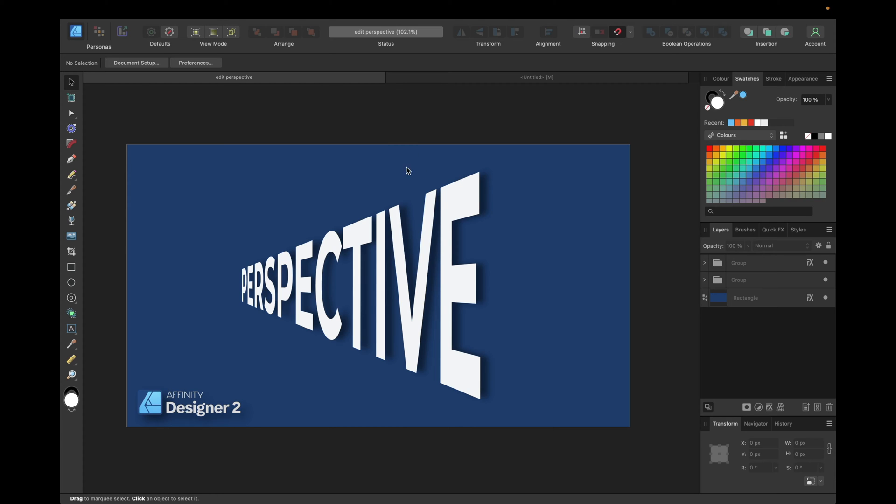
pyautogui.moveTo(262, 406)
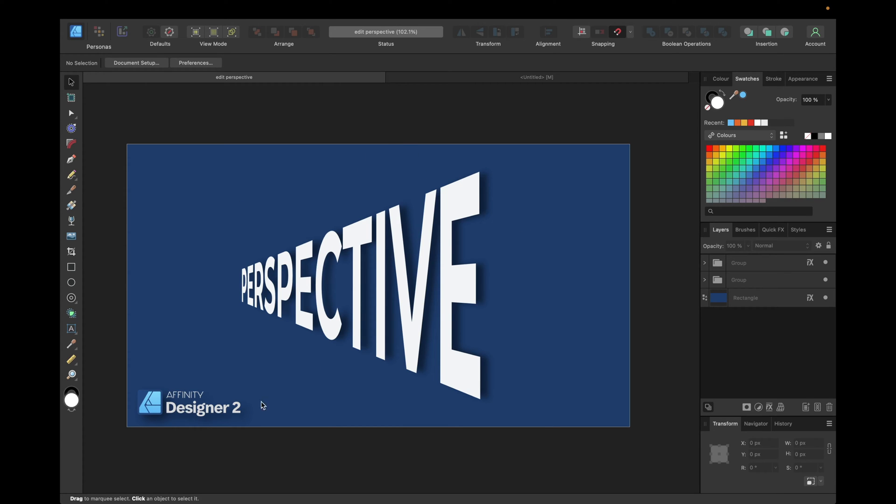
pyautogui.moveTo(467, 179)
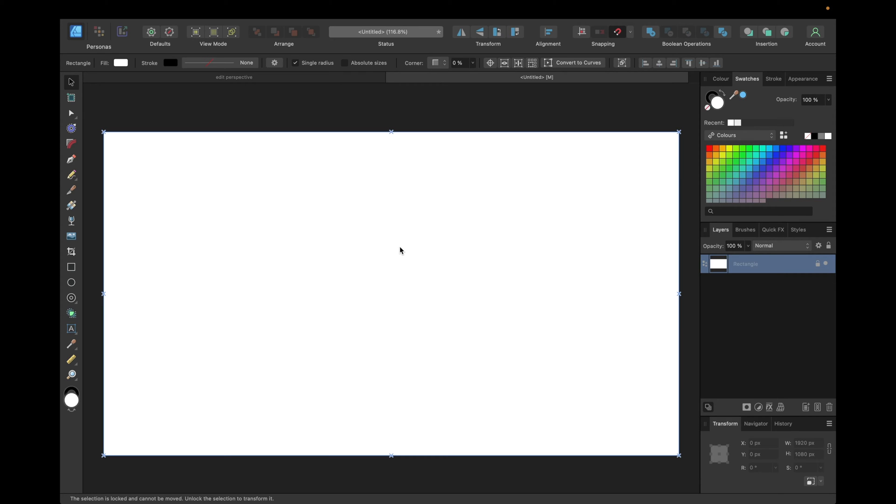
pyautogui.moveTo(73, 332)
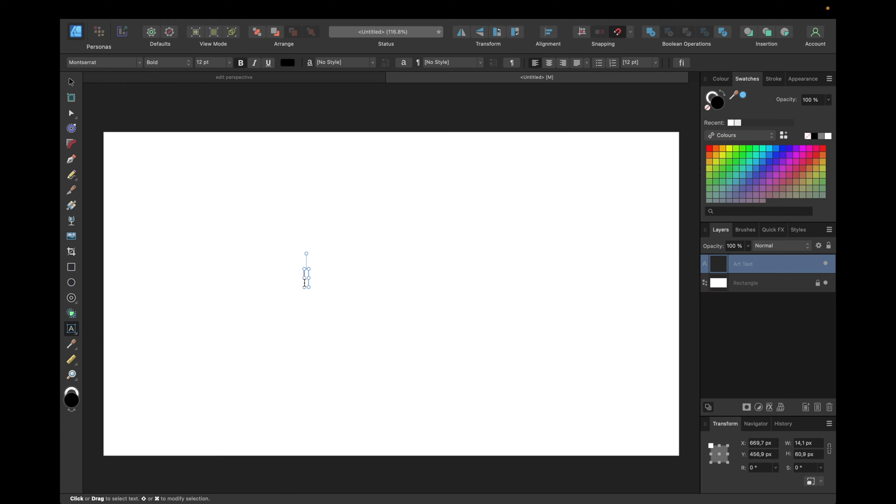
# Type the word PERSPECTIVE as artistic text and deselect it on the page.
pyautogui.write('PERSPEC')
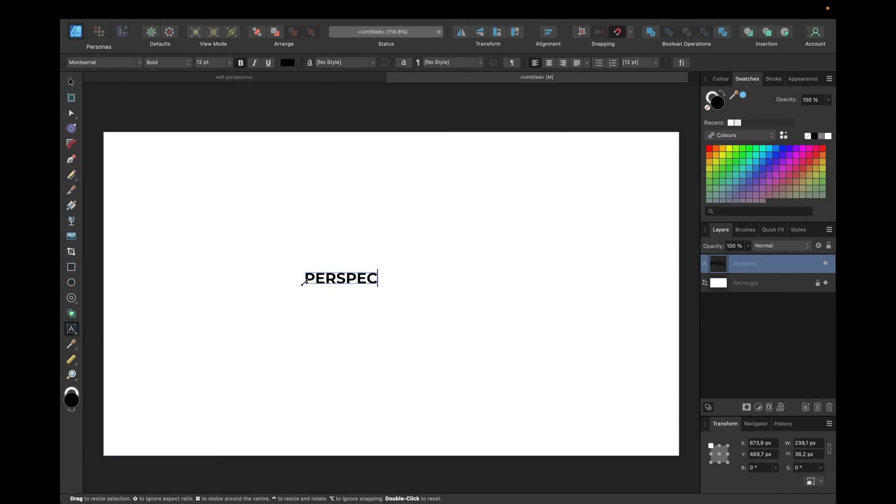
pyautogui.write('TIVE')
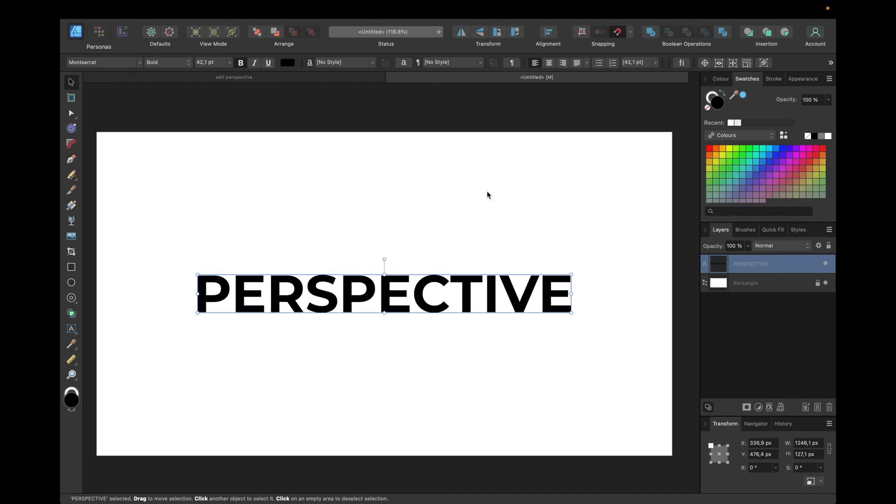
pyautogui.click(487, 194)
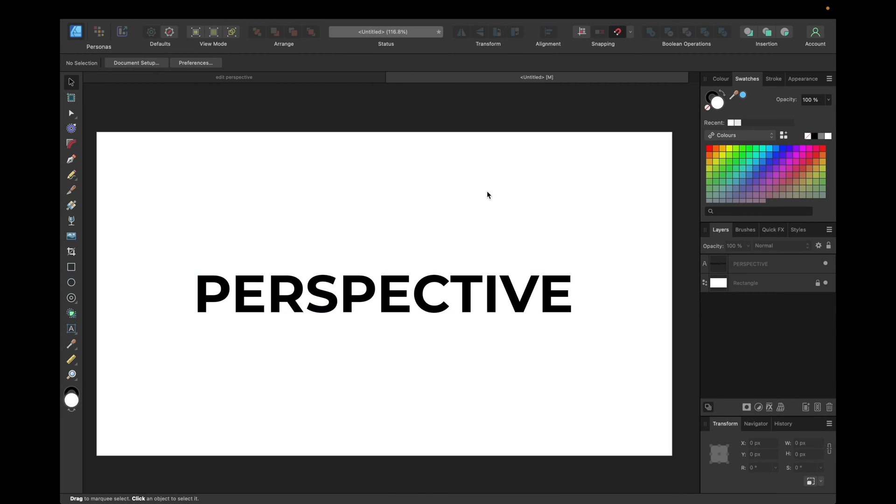
pyautogui.moveTo(288, 100)
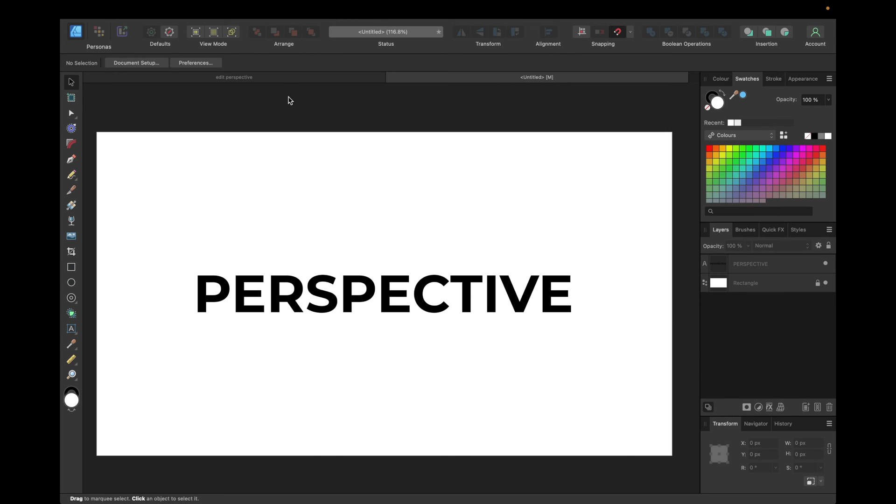
pyautogui.moveTo(499, 85)
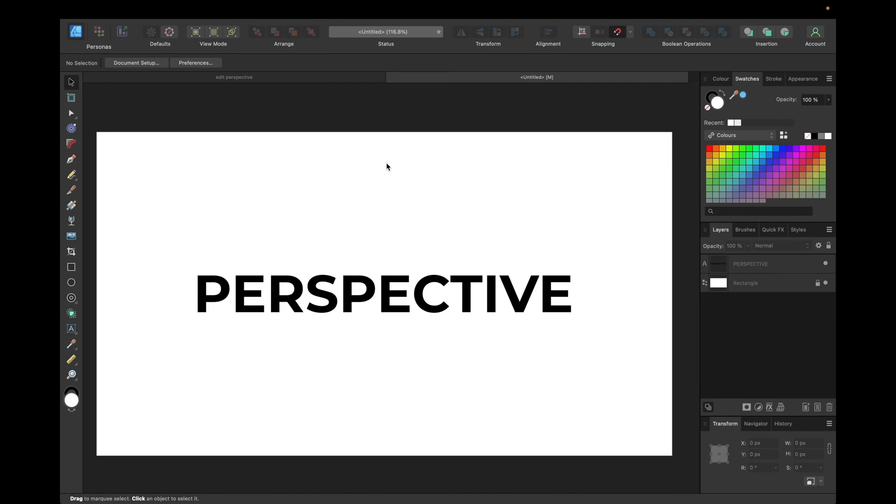
pyautogui.moveTo(300, 233)
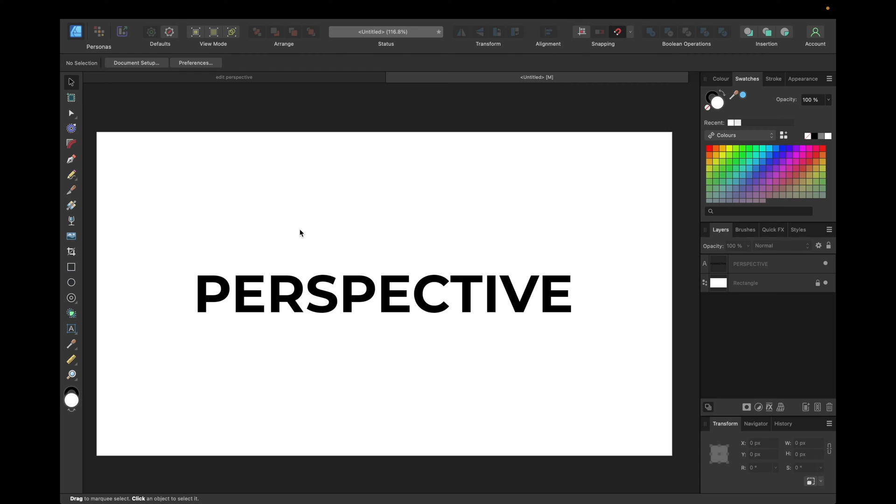
pyautogui.moveTo(201, 187)
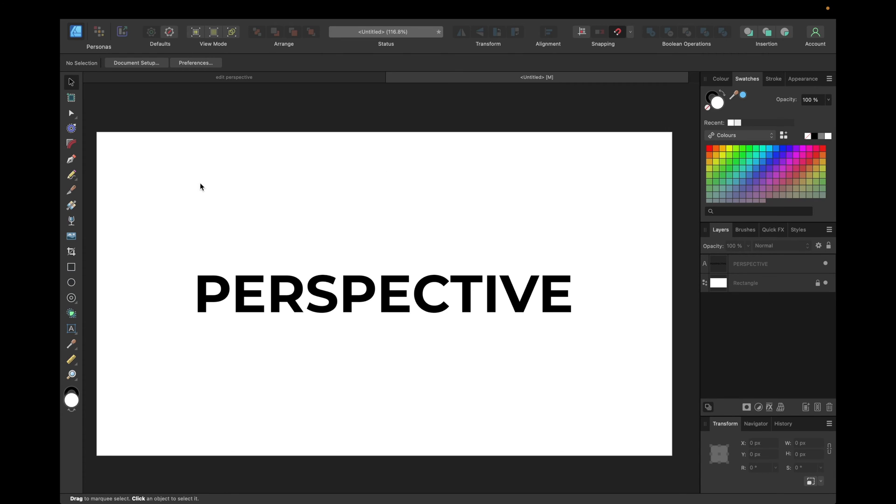
pyautogui.moveTo(72, 161)
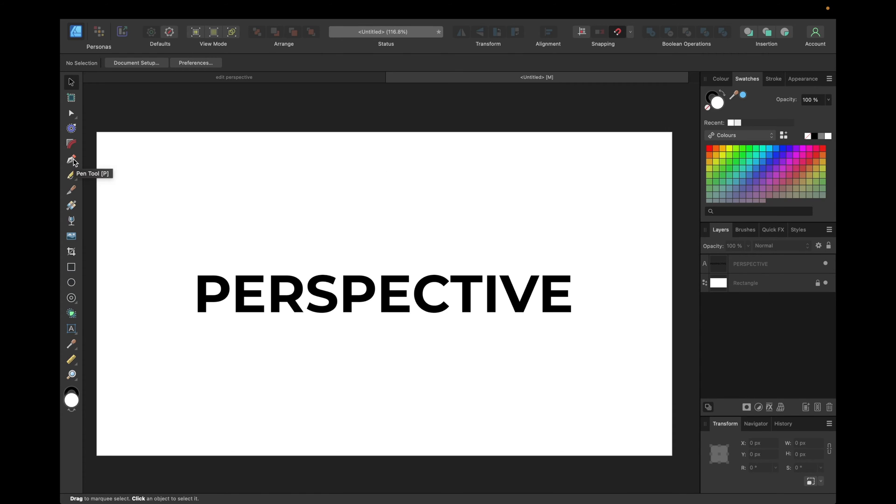
# Switch to the Pen Tool to draw the straight guide lines.
pyautogui.click(72, 160)
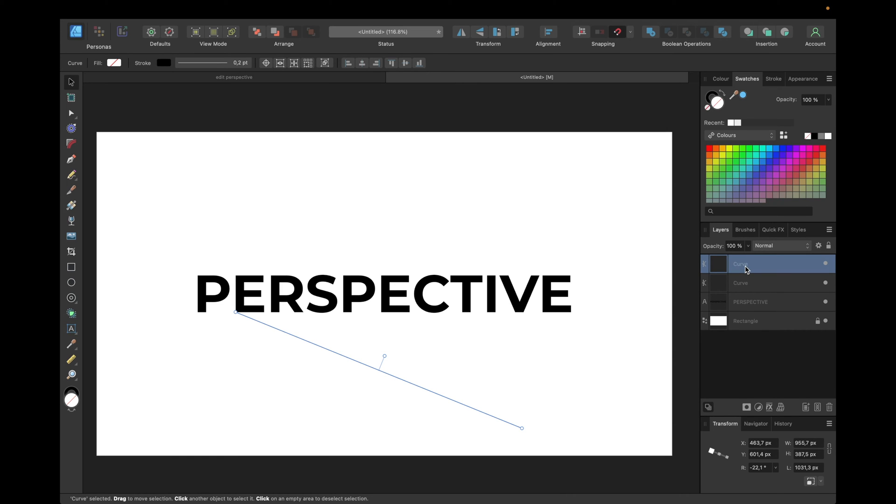
pyautogui.moveTo(627, 226)
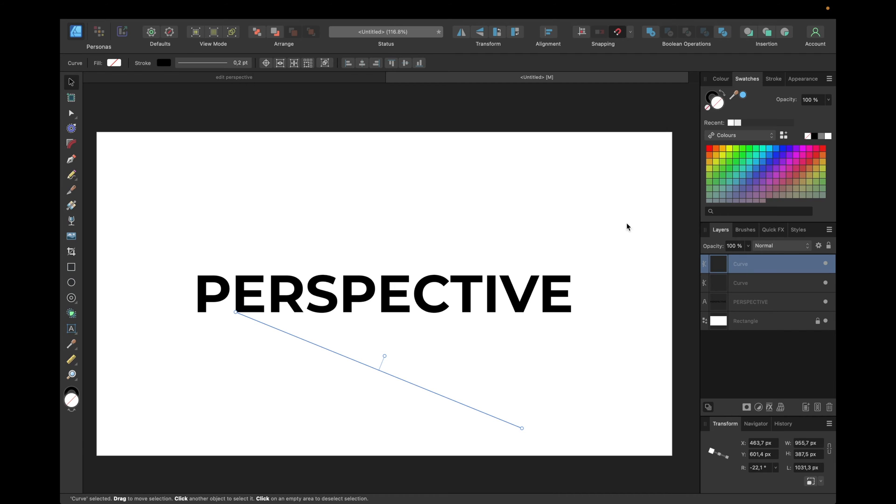
pyautogui.moveTo(462, 32)
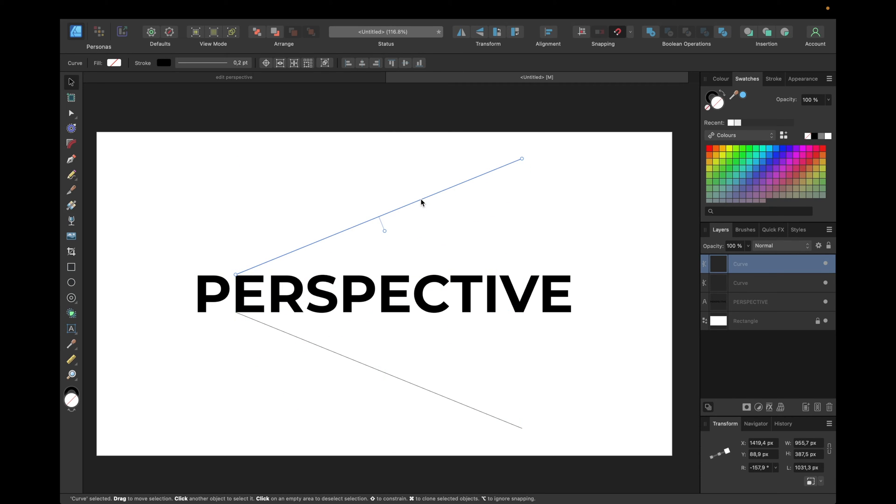
pyautogui.moveTo(374, 317)
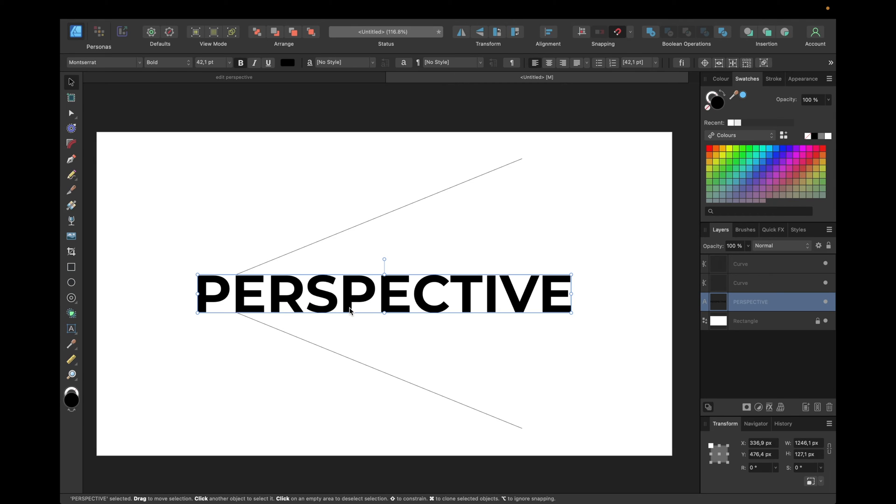
pyautogui.moveTo(566, 347)
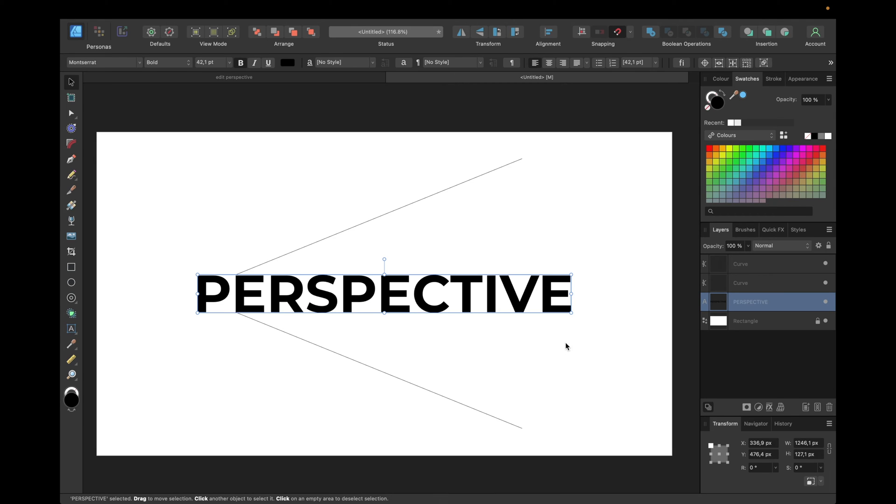
pyautogui.moveTo(760, 341)
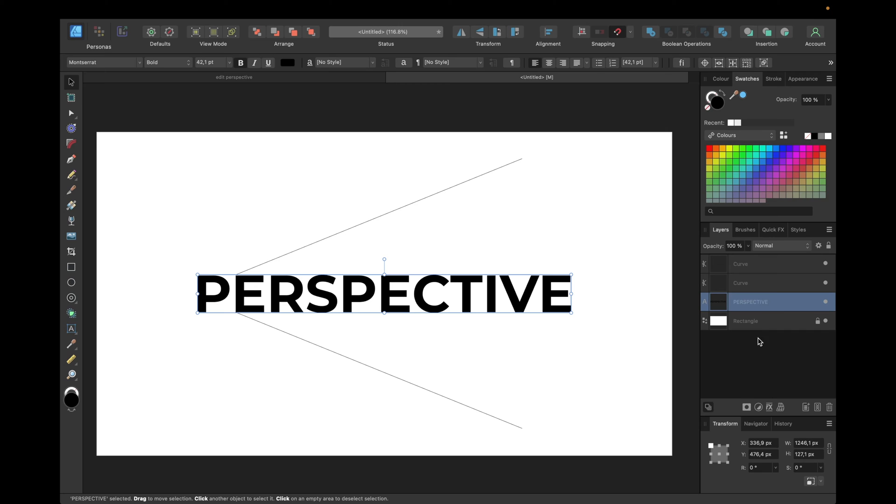
pyautogui.moveTo(749, 306)
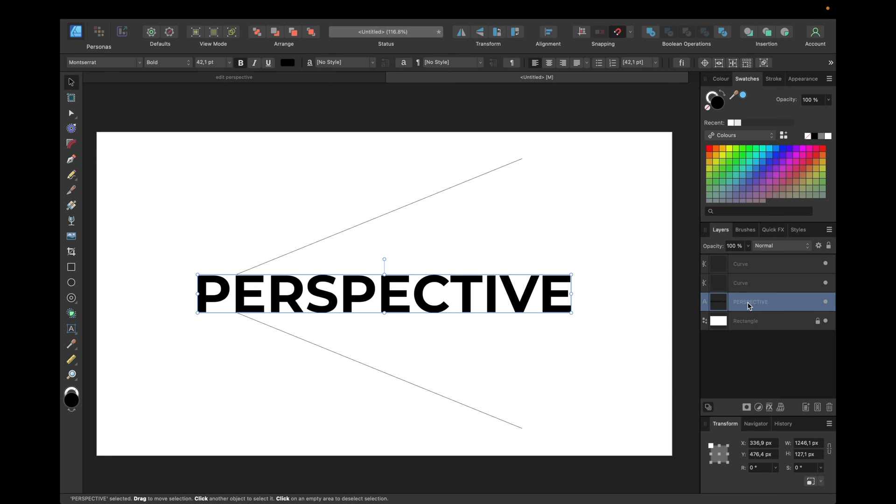
pyautogui.moveTo(781, 404)
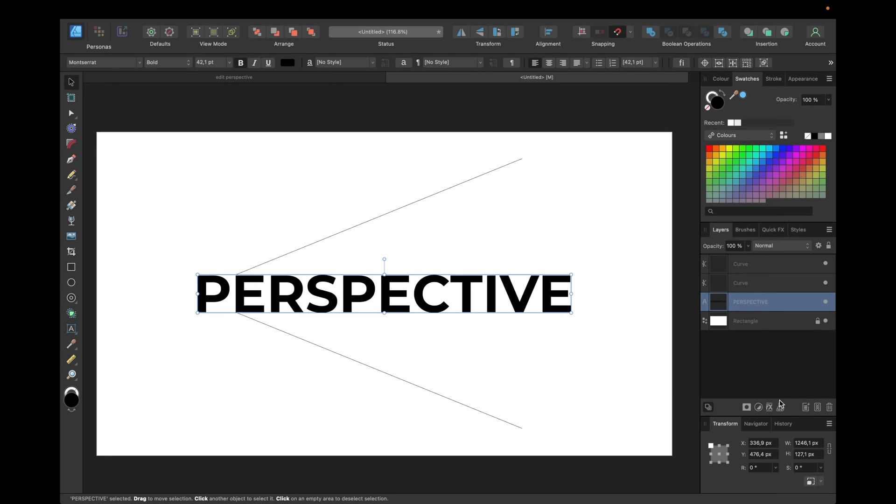
# Apply a Perspective live warp to the PERSPECTIVE text layer.
pyautogui.click(770, 407)
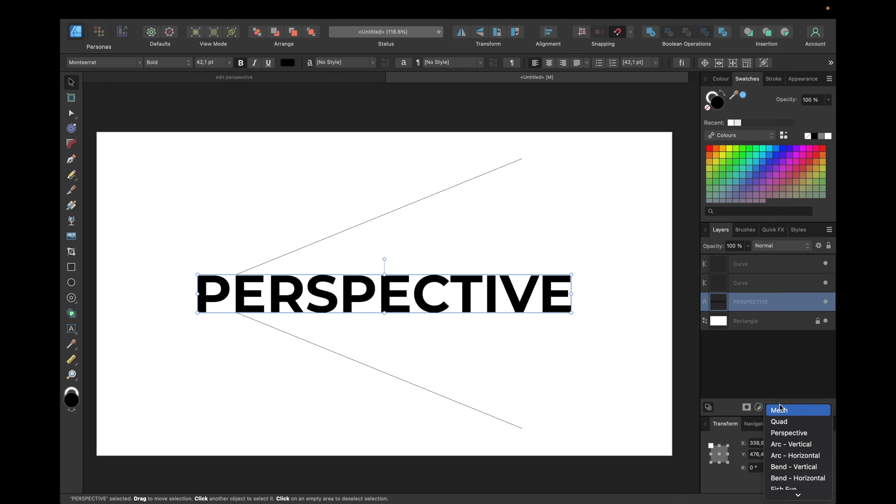
pyautogui.click(790, 432)
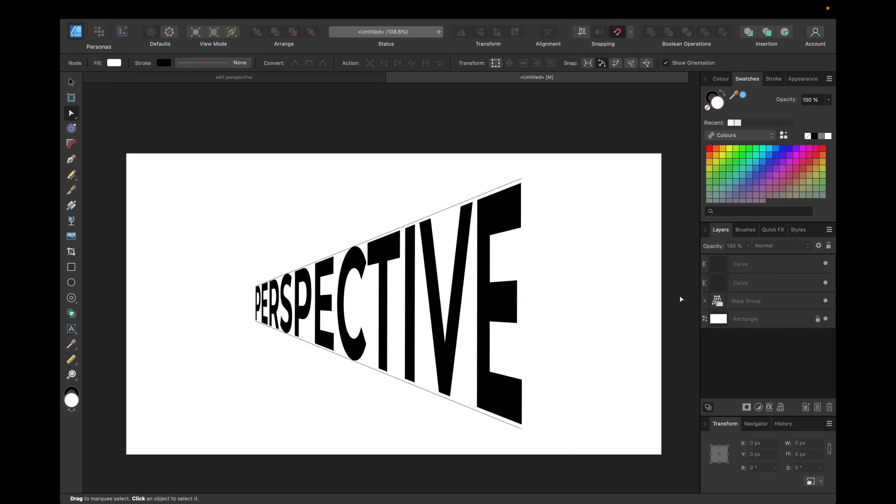
pyautogui.moveTo(664, 319)
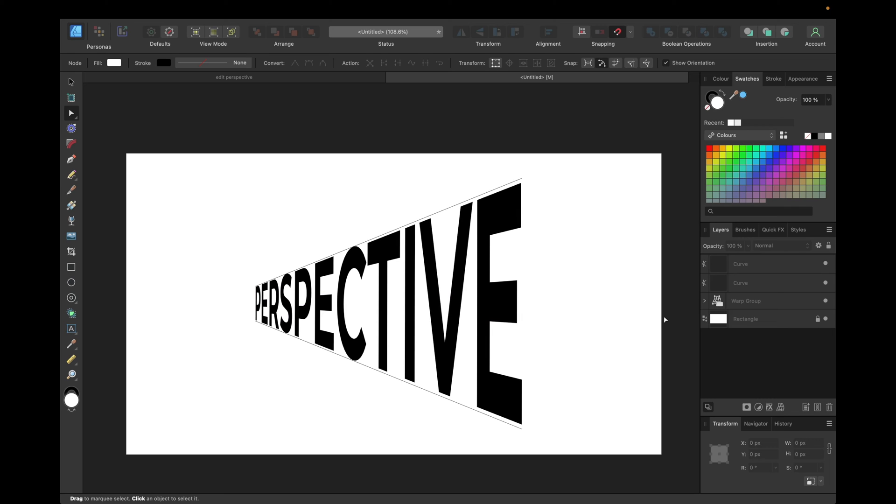
pyautogui.click(746, 301)
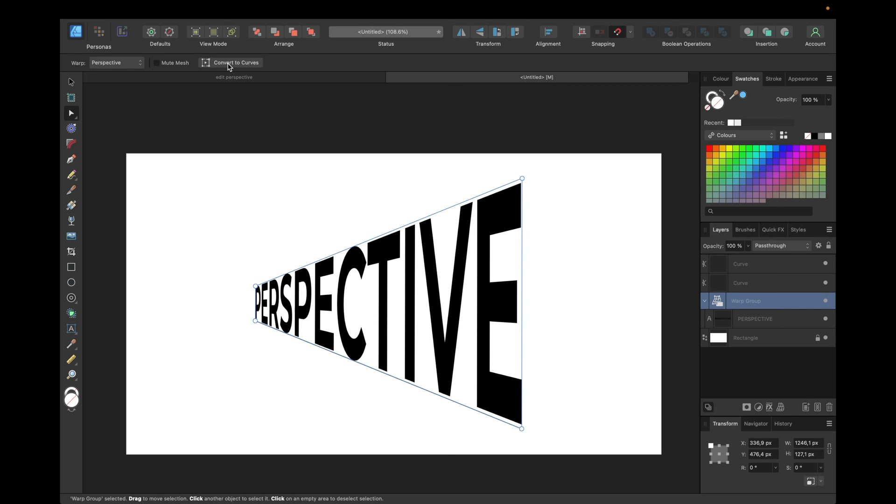
pyautogui.moveTo(235, 63)
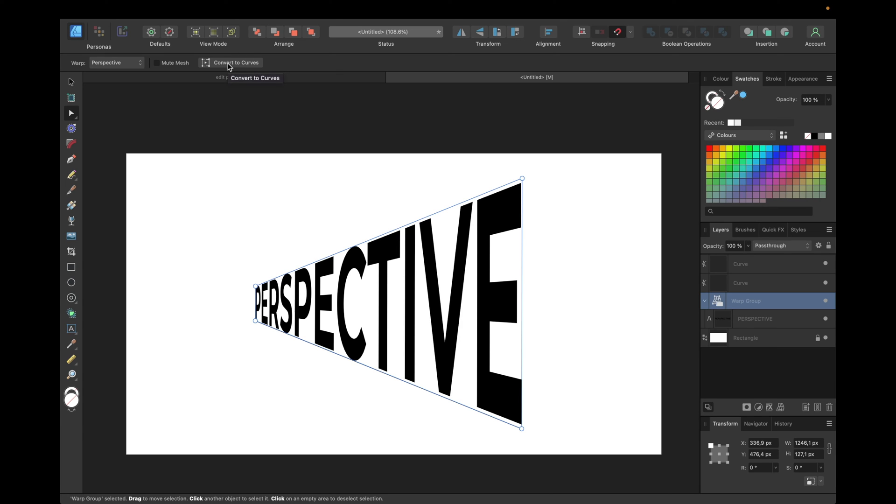
pyautogui.moveTo(704, 234)
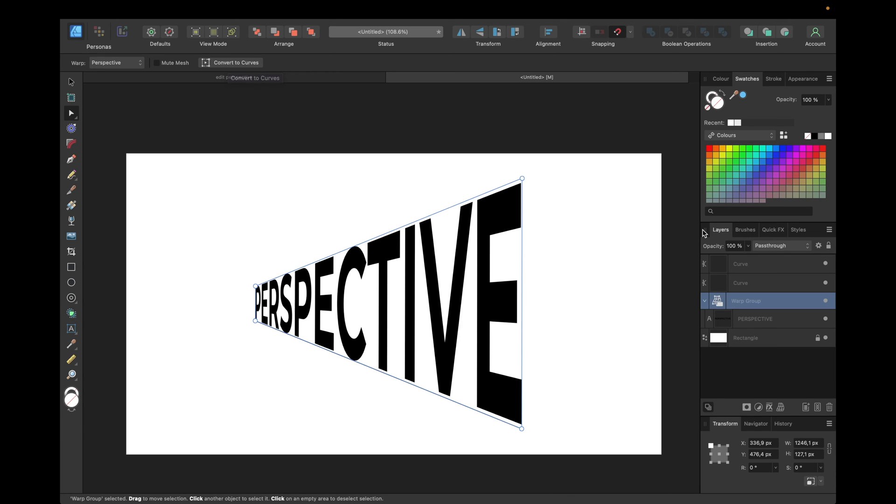
pyautogui.click(772, 230)
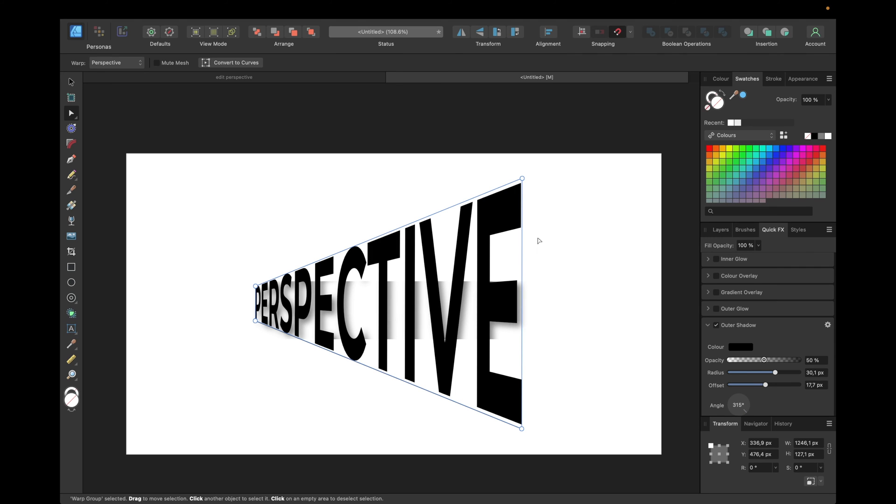
pyautogui.click(716, 325)
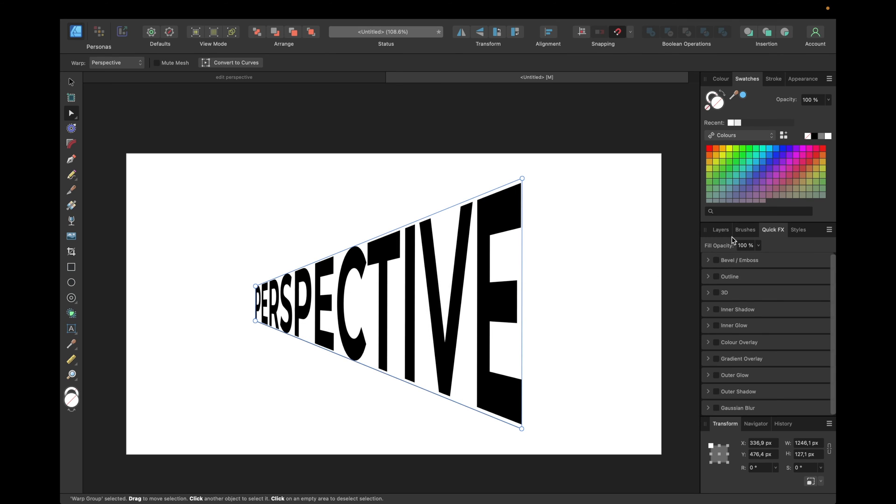
pyautogui.click(721, 230)
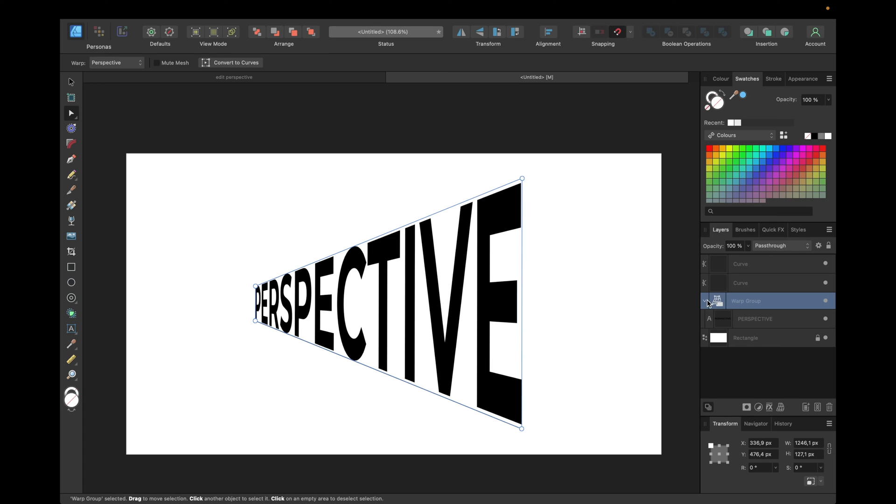
pyautogui.moveTo(726, 315)
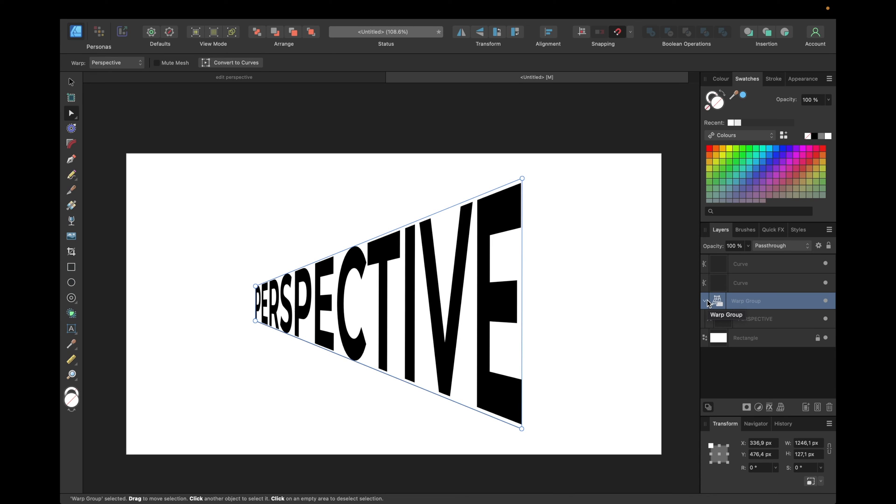
# Convert the warped word to curves and enable an Outer Shadow quick effect.
pyautogui.click(705, 301)
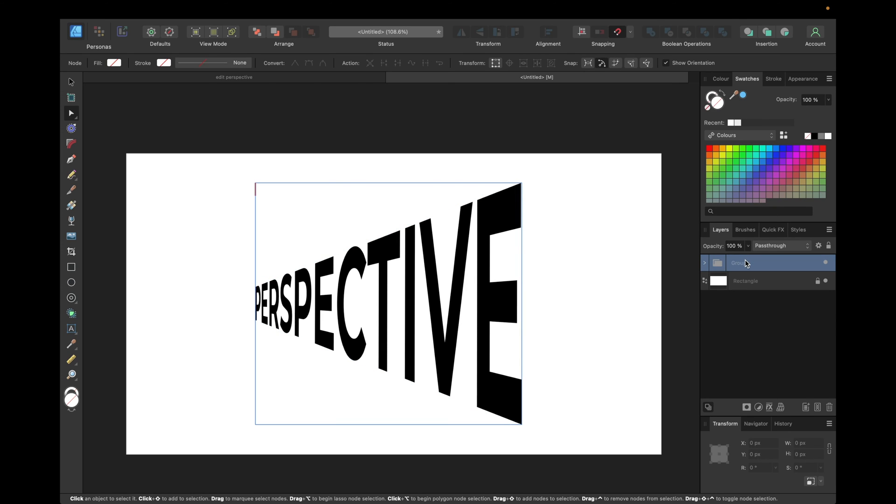
pyautogui.moveTo(751, 263)
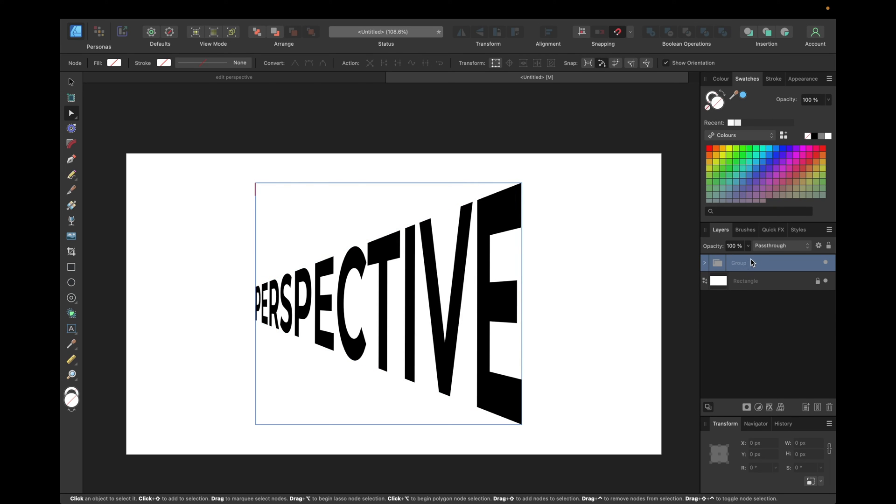
pyautogui.click(773, 230)
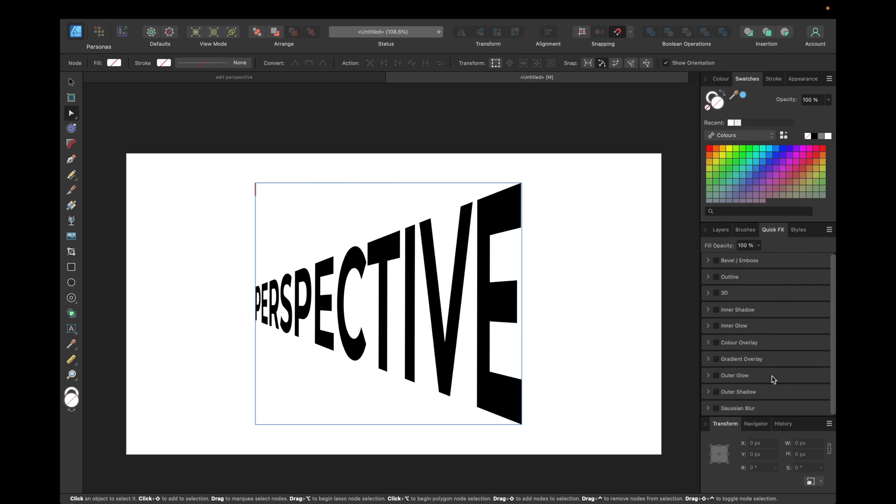
pyautogui.moveTo(719, 362)
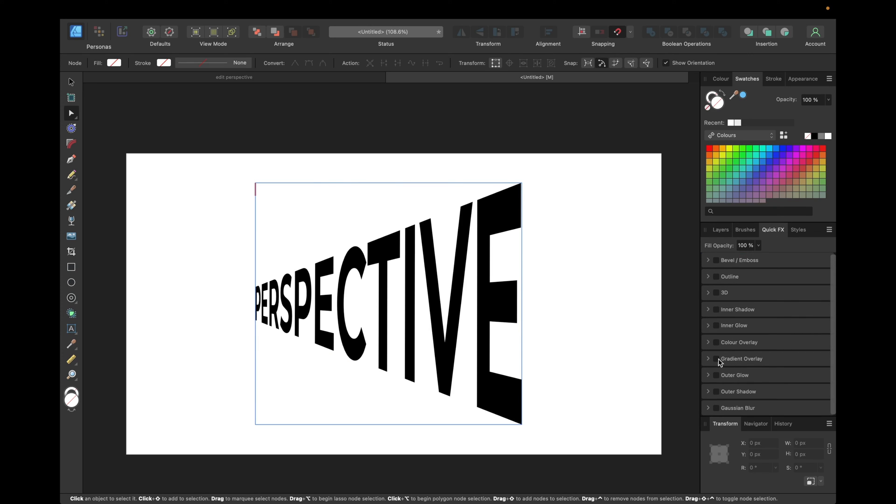
pyautogui.click(715, 392)
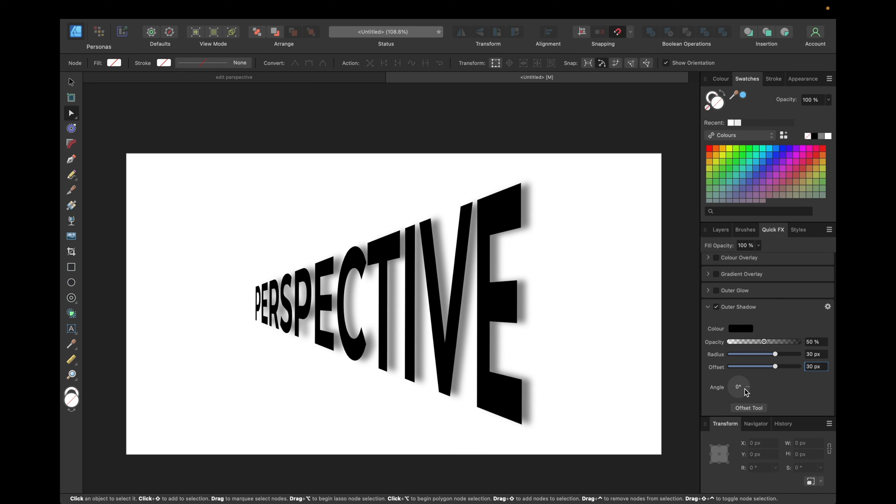
pyautogui.click(720, 230)
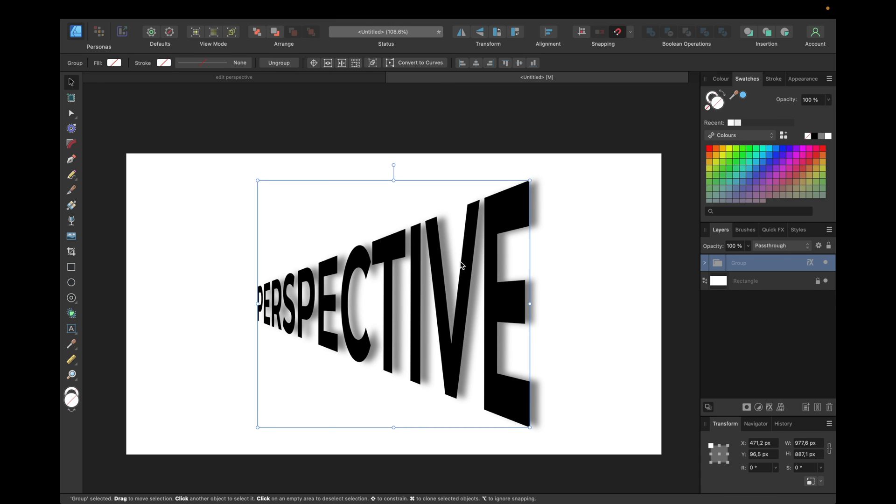
pyautogui.click(576, 266)
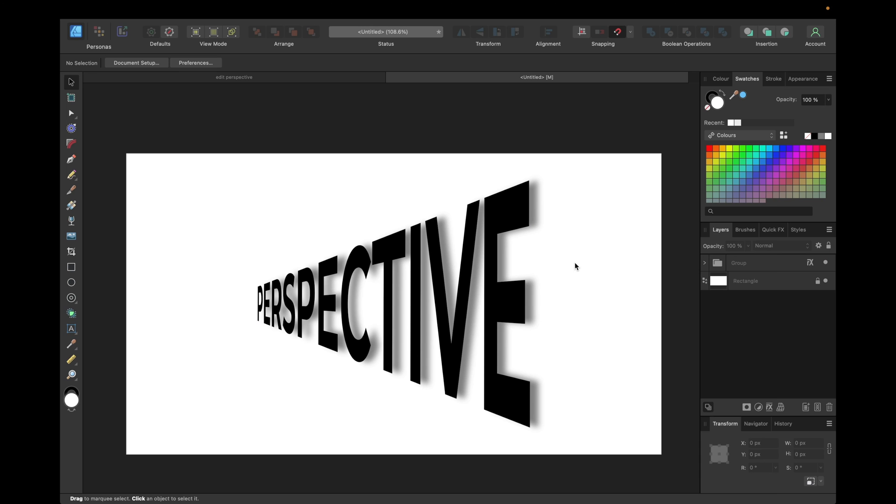